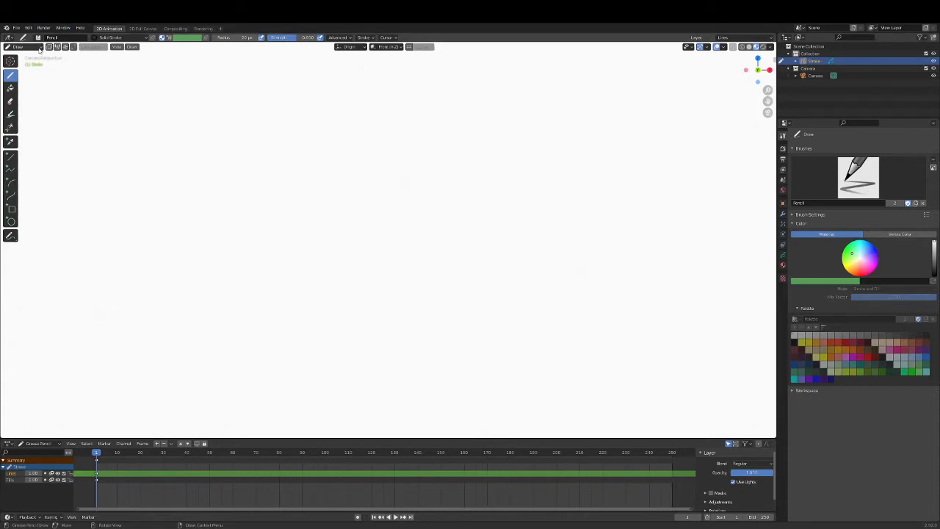
pyautogui.moveTo(18, 47)
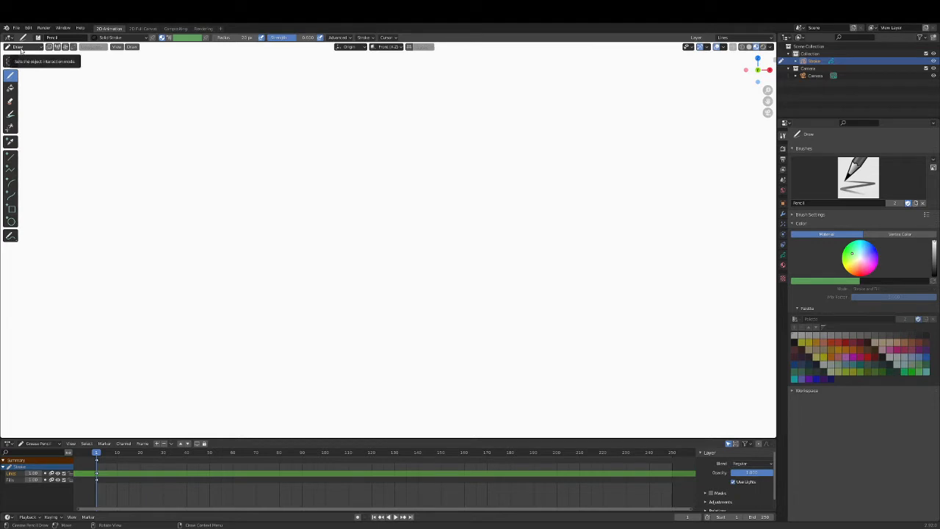
# Step: Open the interaction mode list from the viewport header's Draw dropdown
pyautogui.click(16, 47)
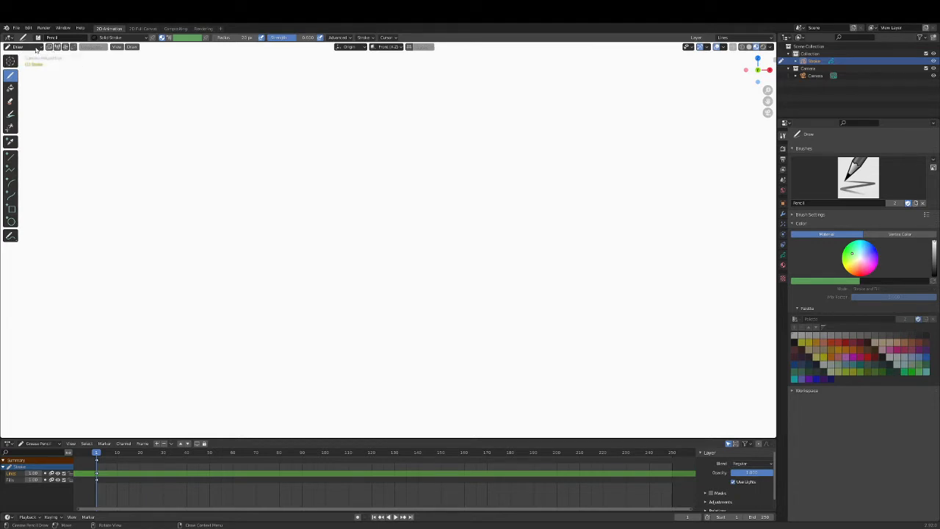
pyautogui.click(17, 46)
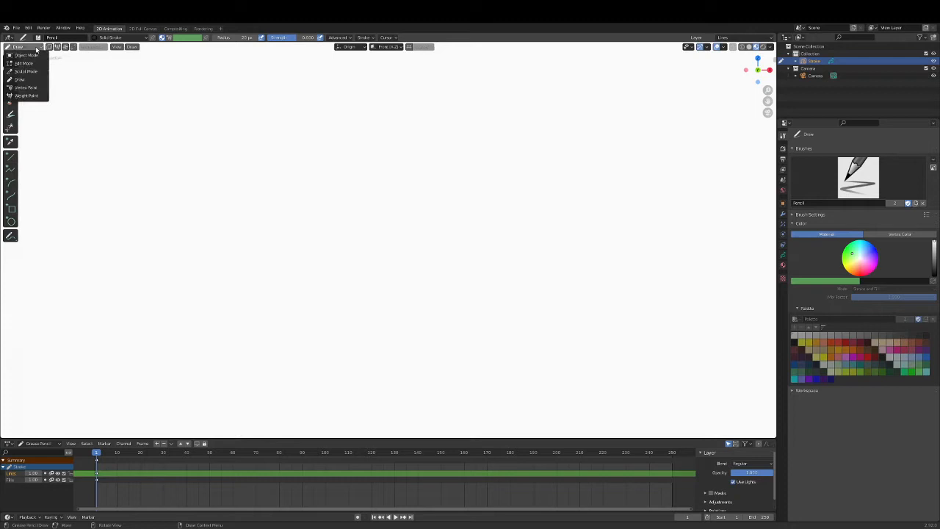
# Step: Switch the Stroke object from Draw mode to Object Mode
pyautogui.click(26, 55)
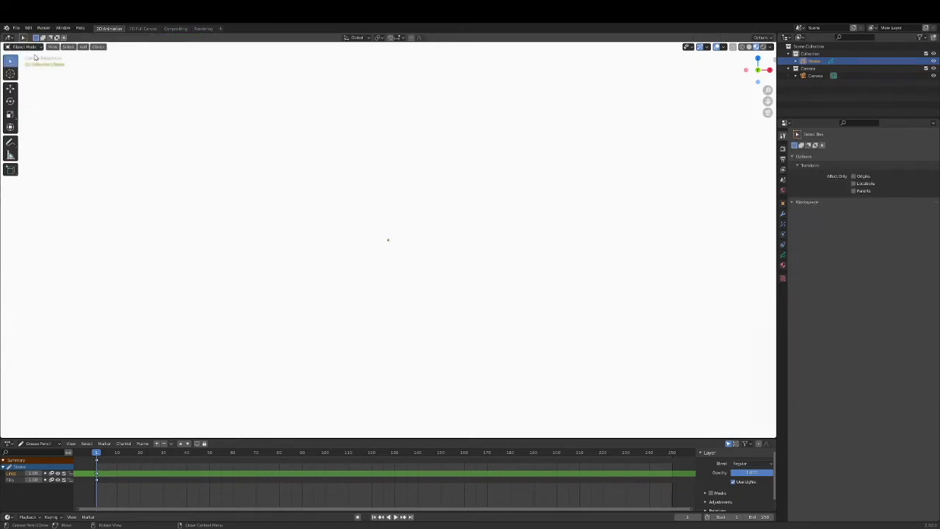
pyautogui.moveTo(176, 159)
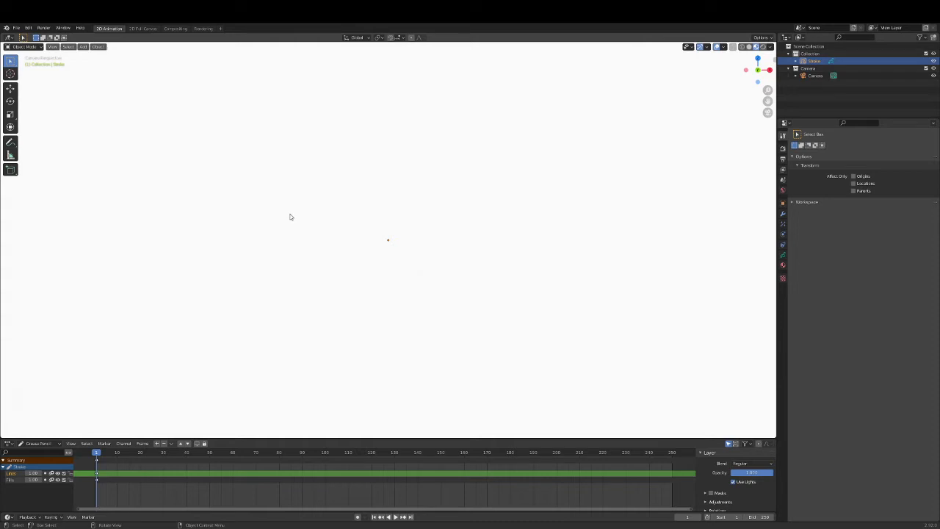
pyautogui.moveTo(325, 191)
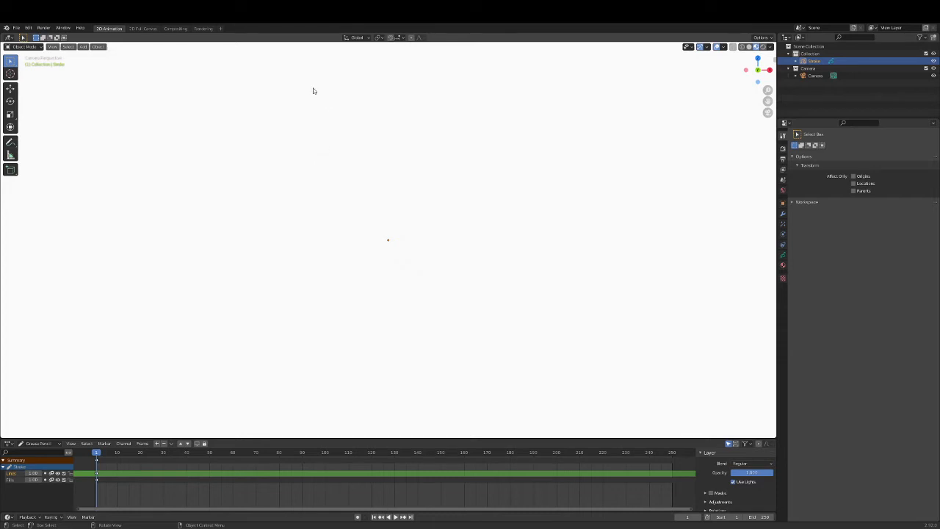
pyautogui.moveTo(386, 81)
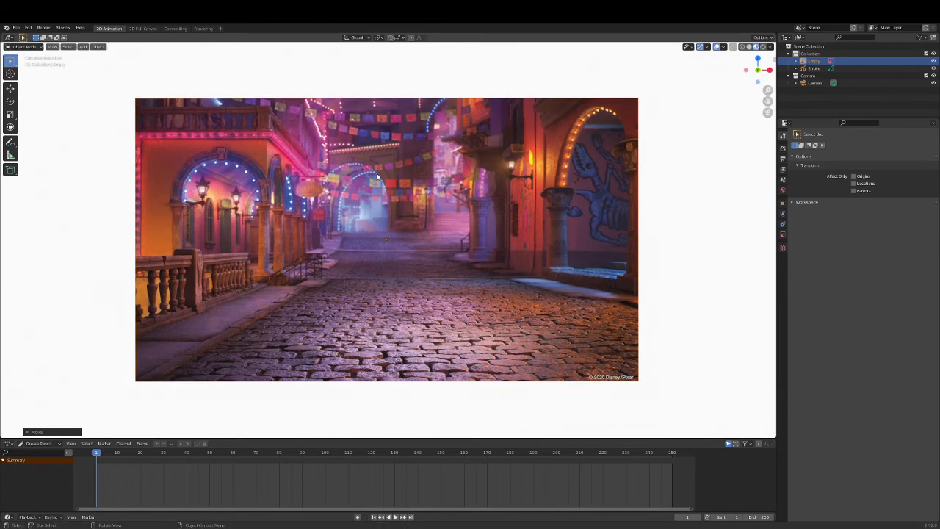
pyautogui.moveTo(423, 191)
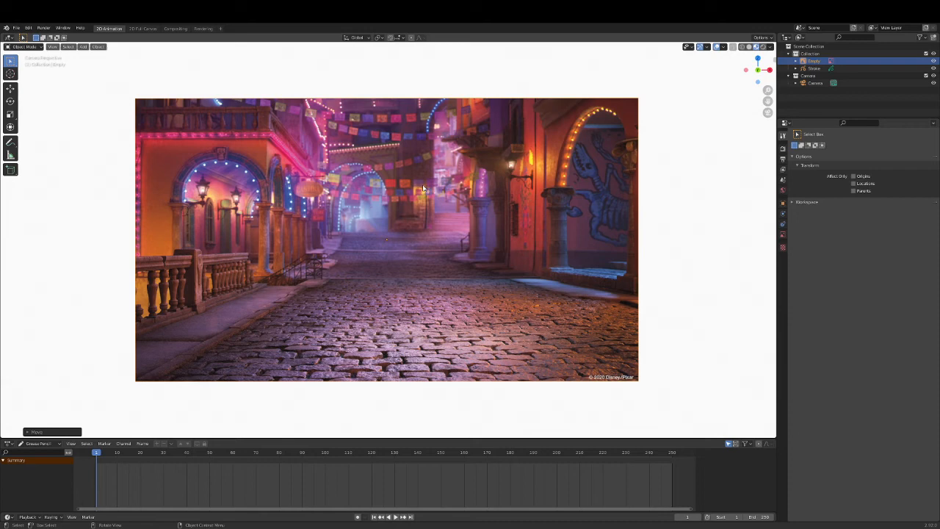
pyautogui.moveTo(516, 155)
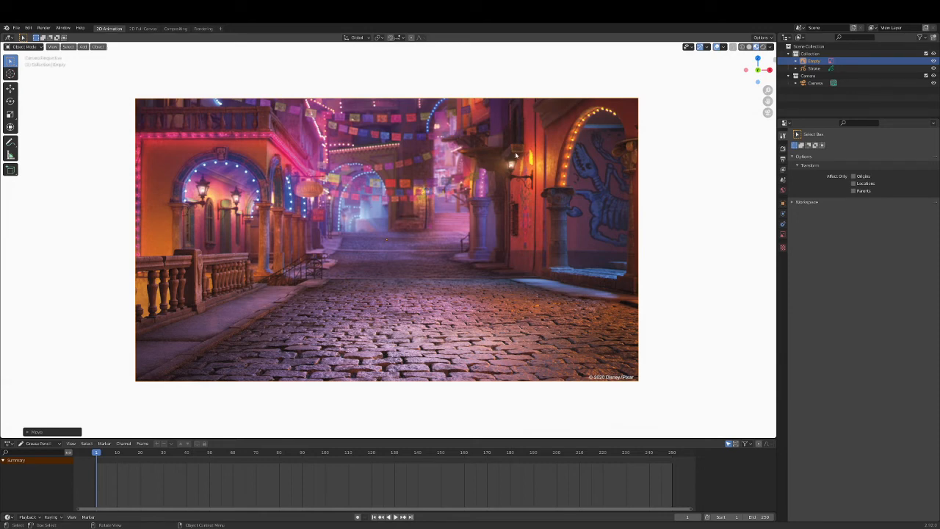